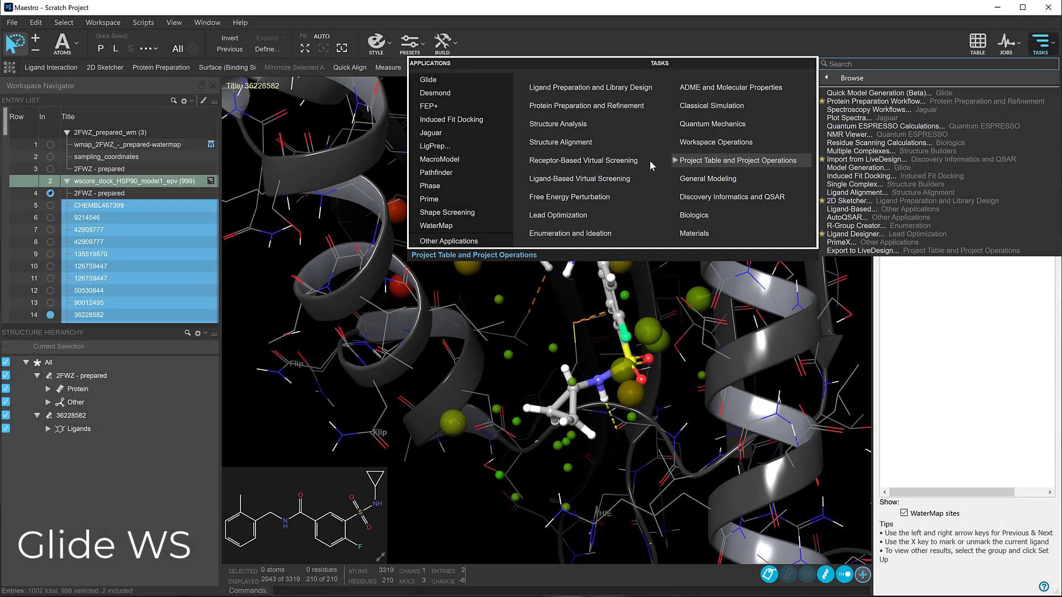
Step: Bring up the Glide WS Visualizer and step through successive docked ligands' score terms, including ligand 135519870
left_click(583, 159)
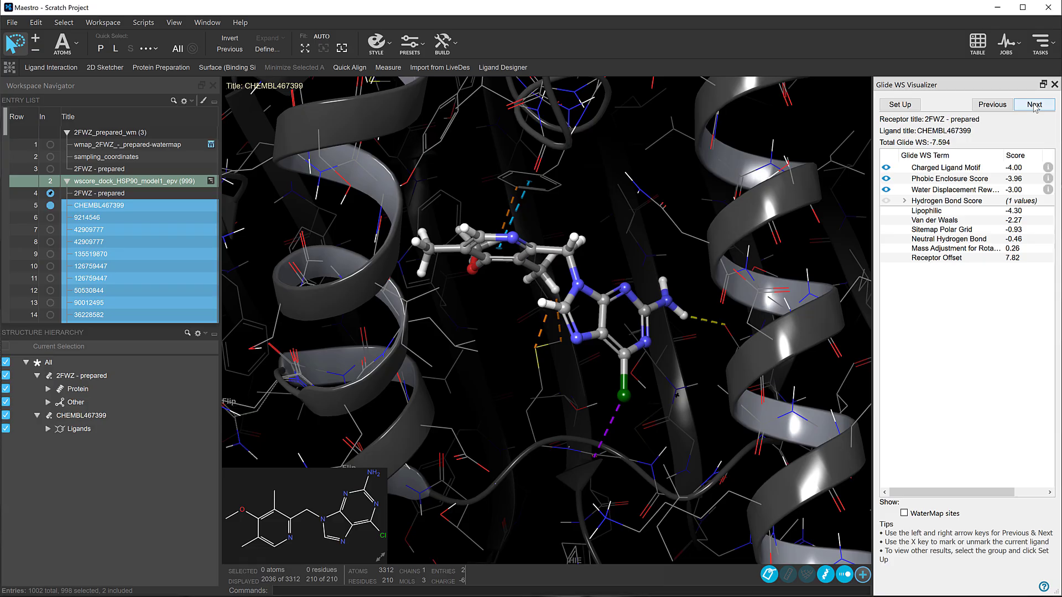
left_click(1032, 104)
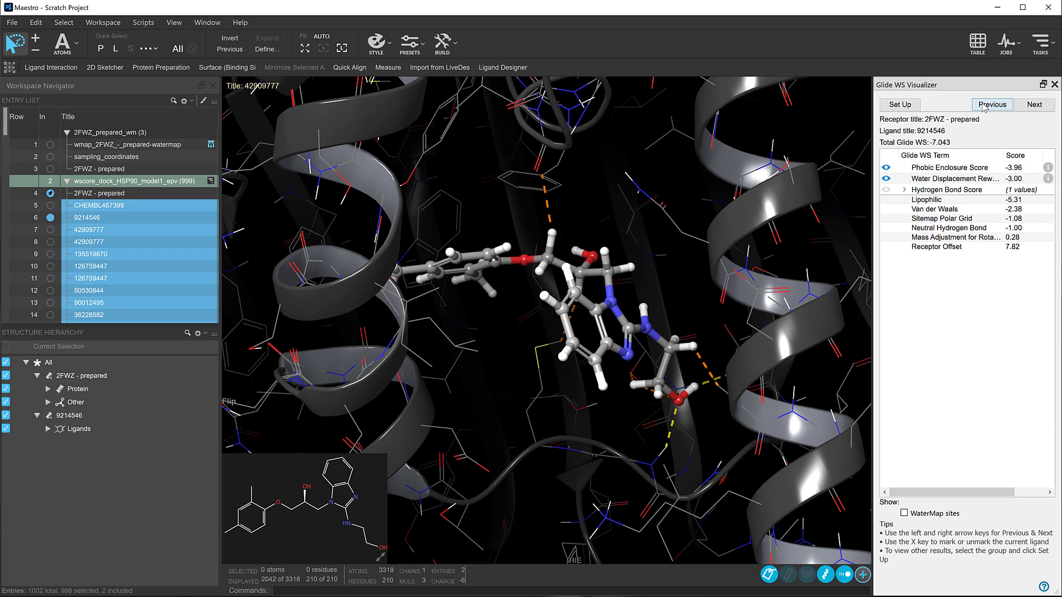
left_click(991, 104)
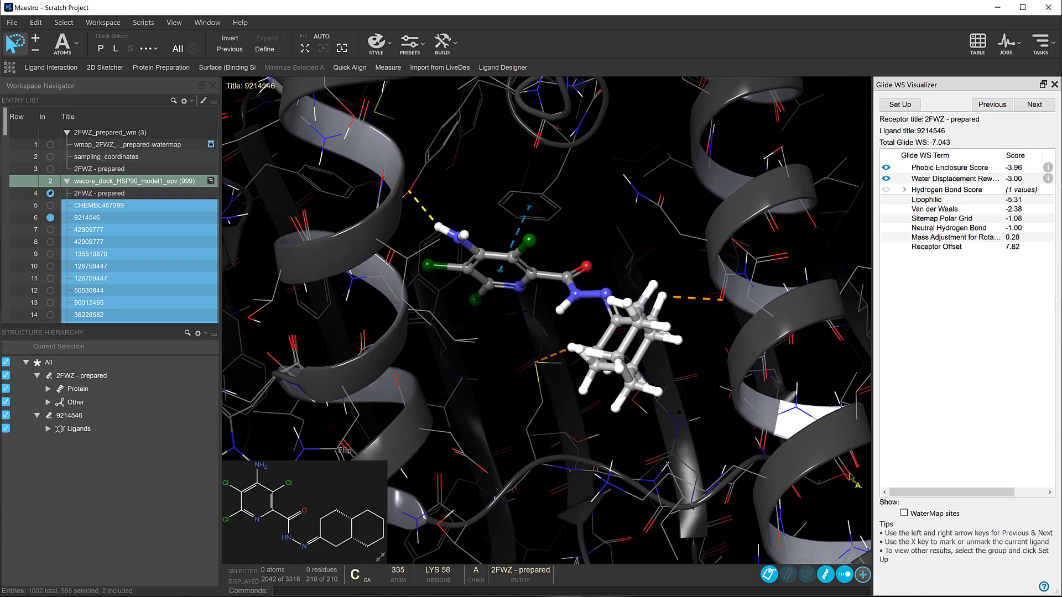
left_click(894, 536)
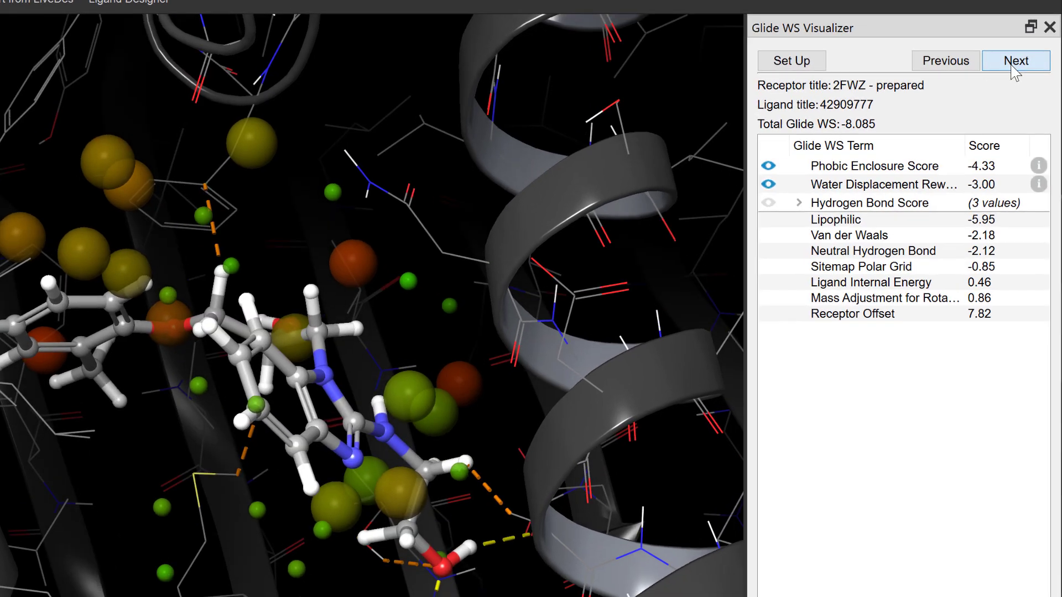
left_click(1014, 61)
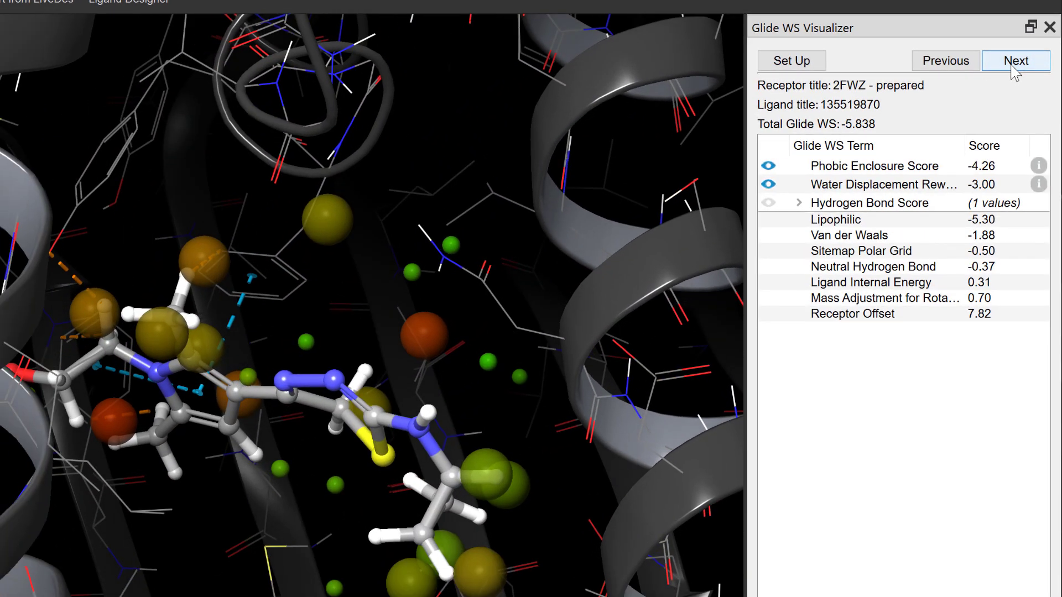
left_click(1015, 60)
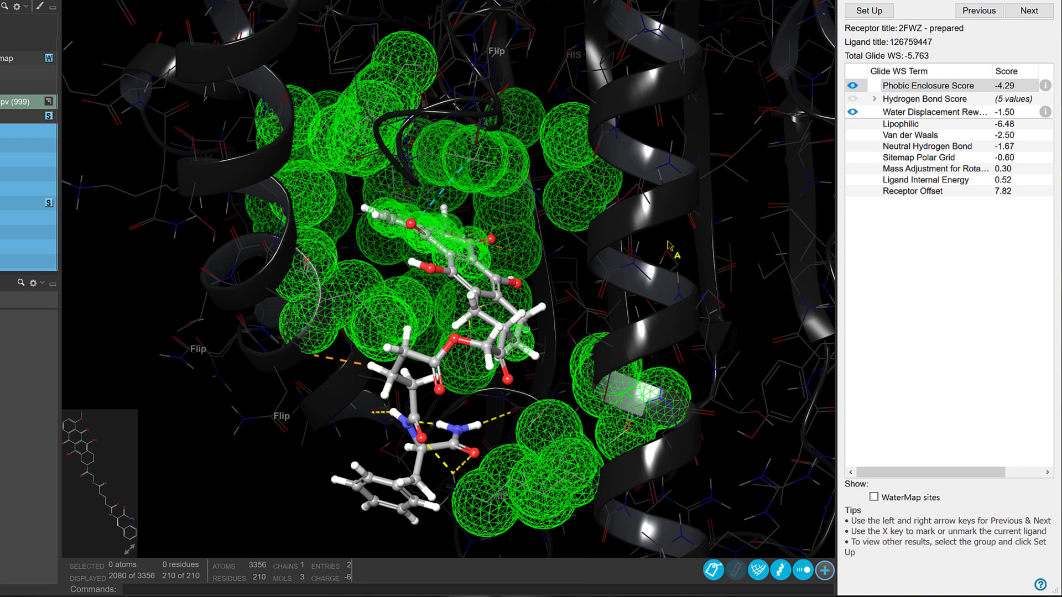
left_click(1028, 11)
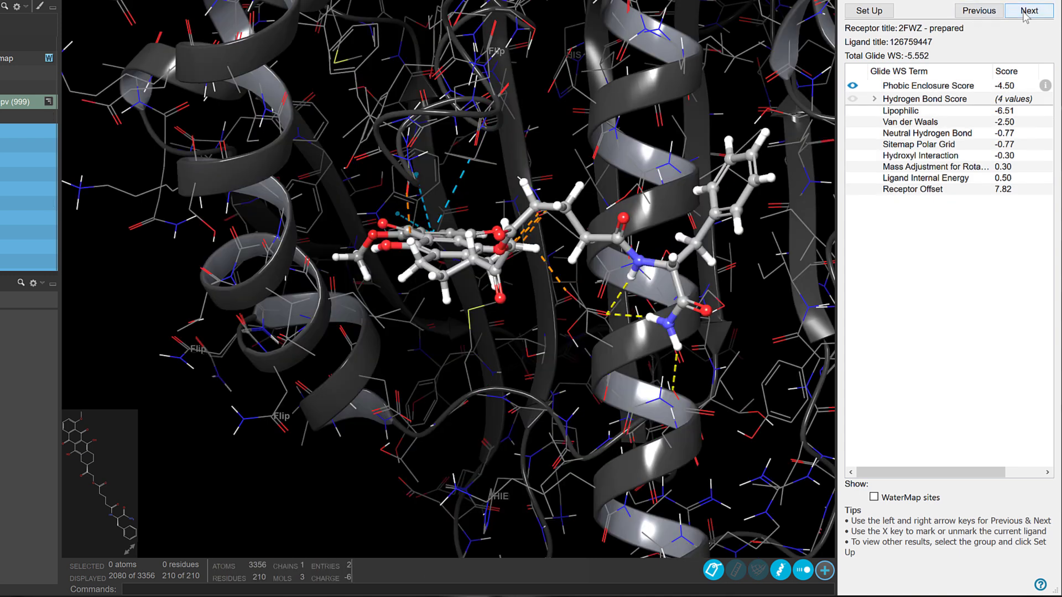
left_click(1028, 10)
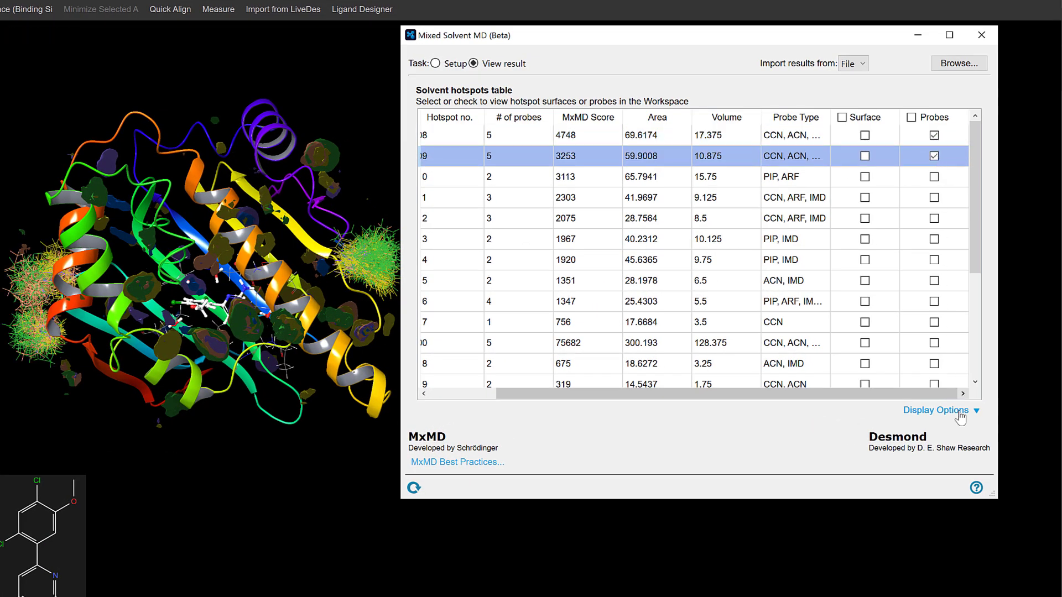
Step: Show the Display Options popup for hotspot surfaces and probes in the Mixed Solvent MD results
left_click(936, 409)
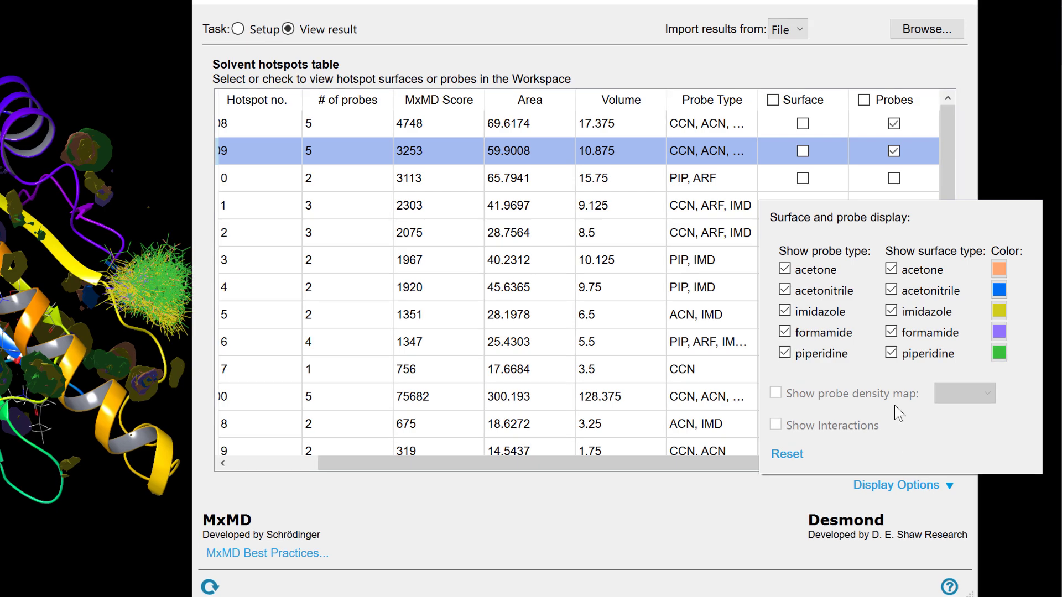
left_click(892, 150)
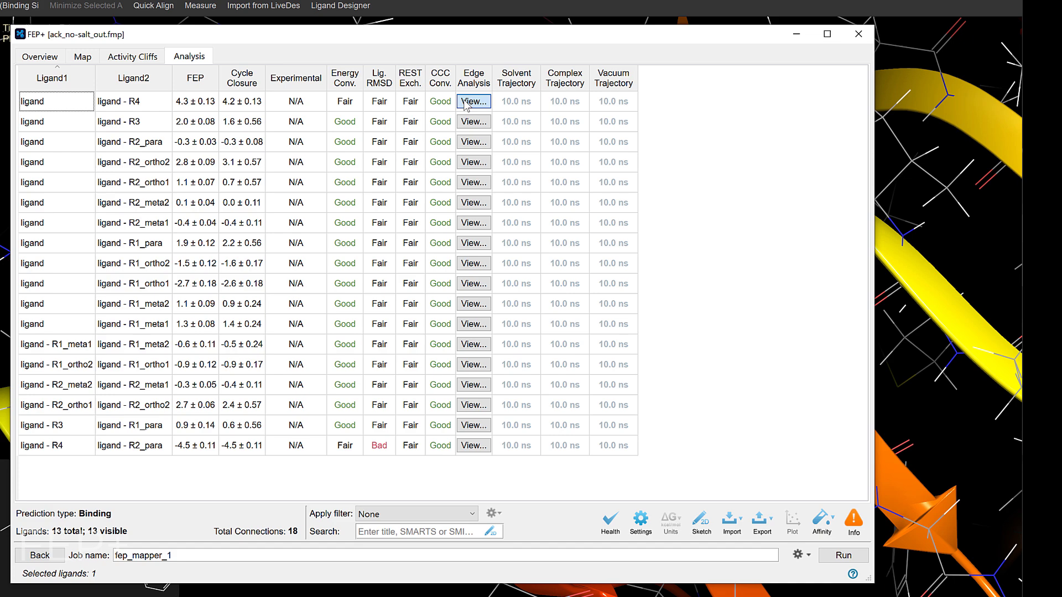
Step: View the ligand vs ligand - R4 edge, check its Interaction Diagrams, then return to Bar Charts
left_click(473, 102)
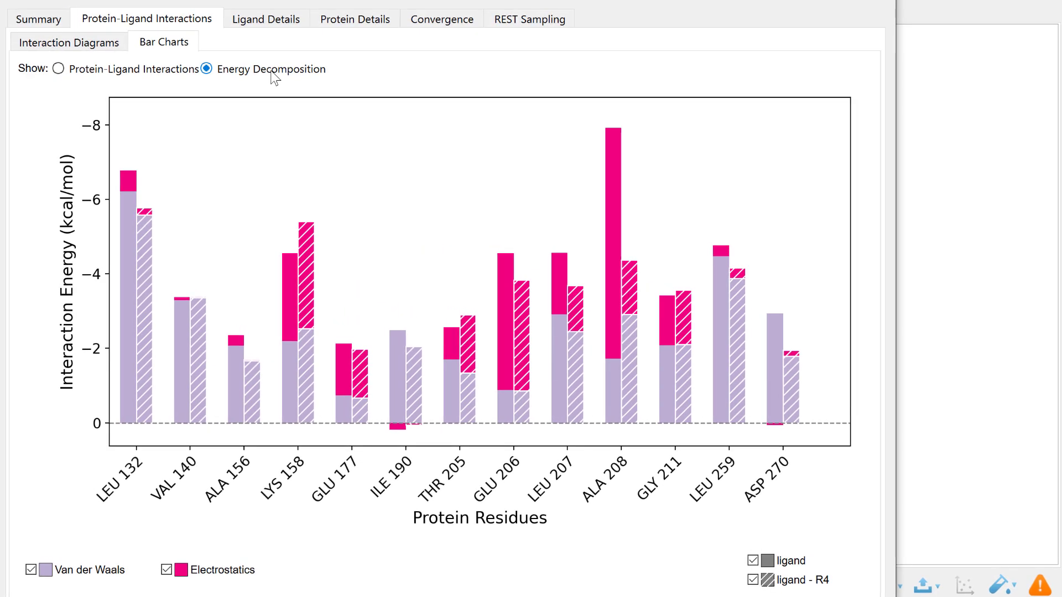
mouse_move(278, 89)
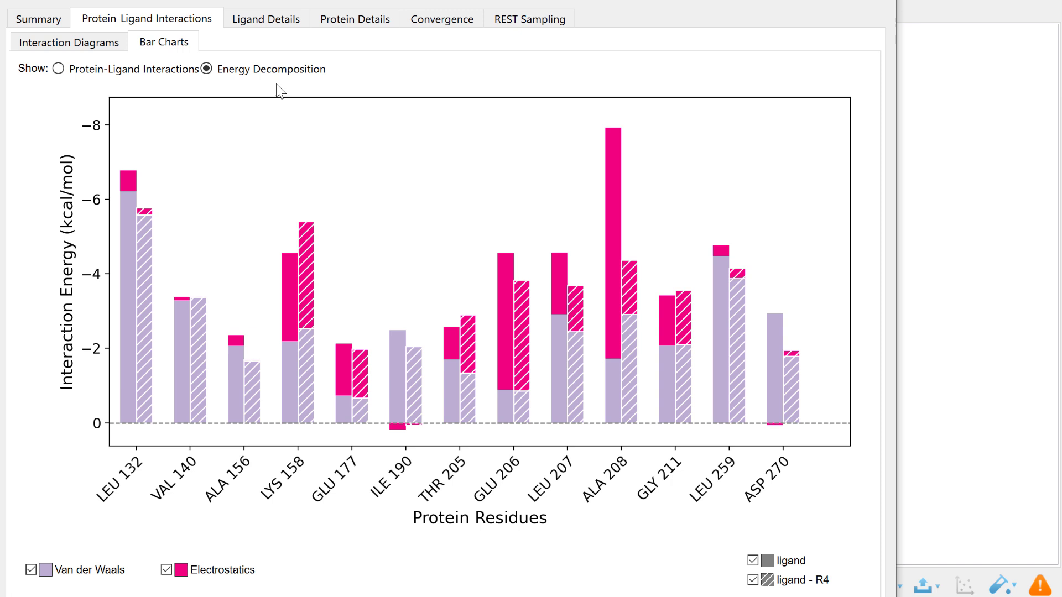
left_click(67, 41)
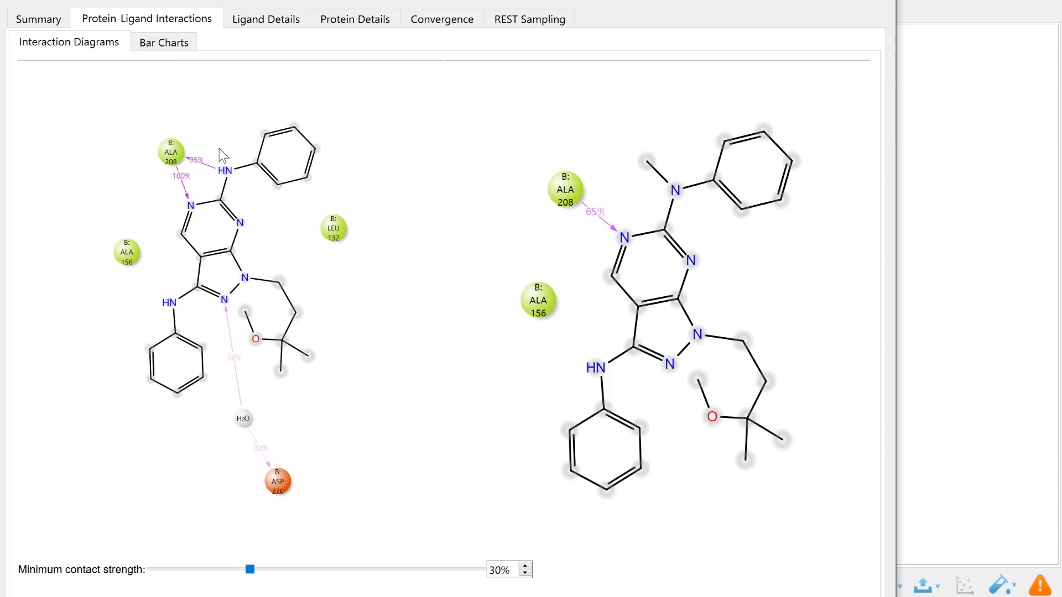
mouse_move(652, 185)
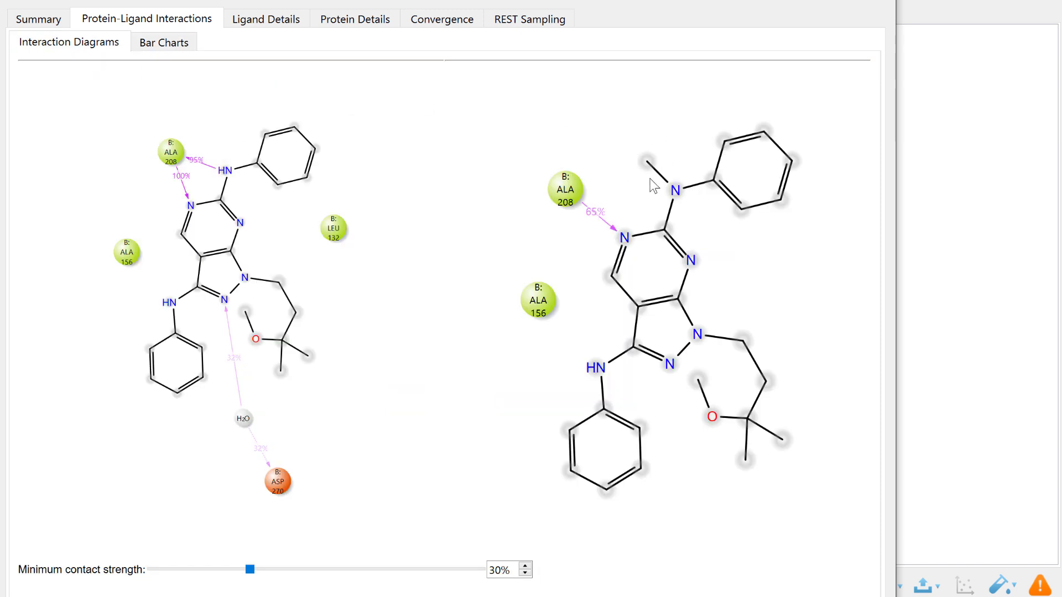
left_click(164, 42)
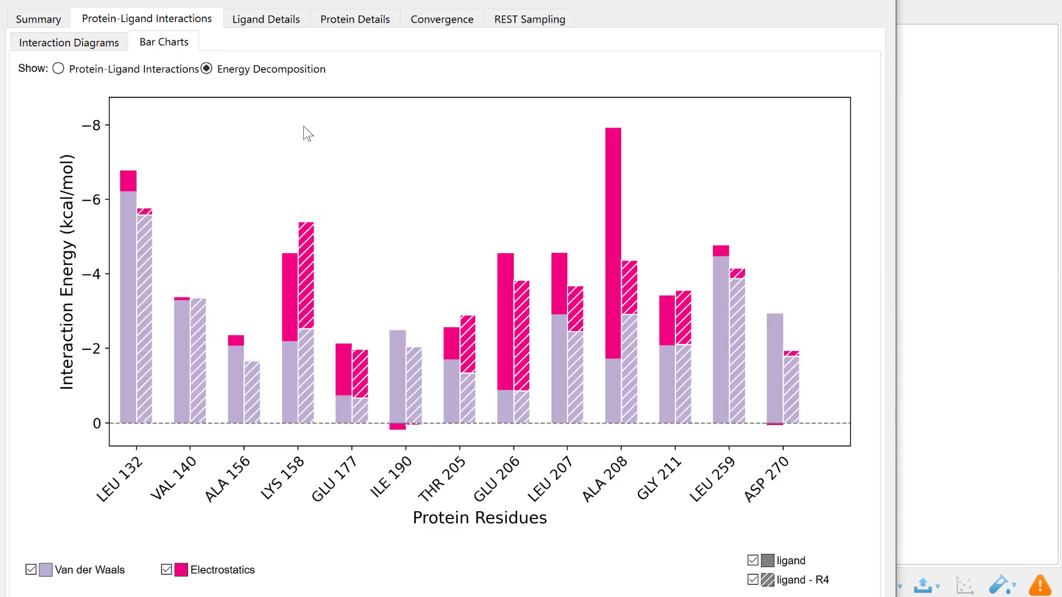
mouse_move(641, 246)
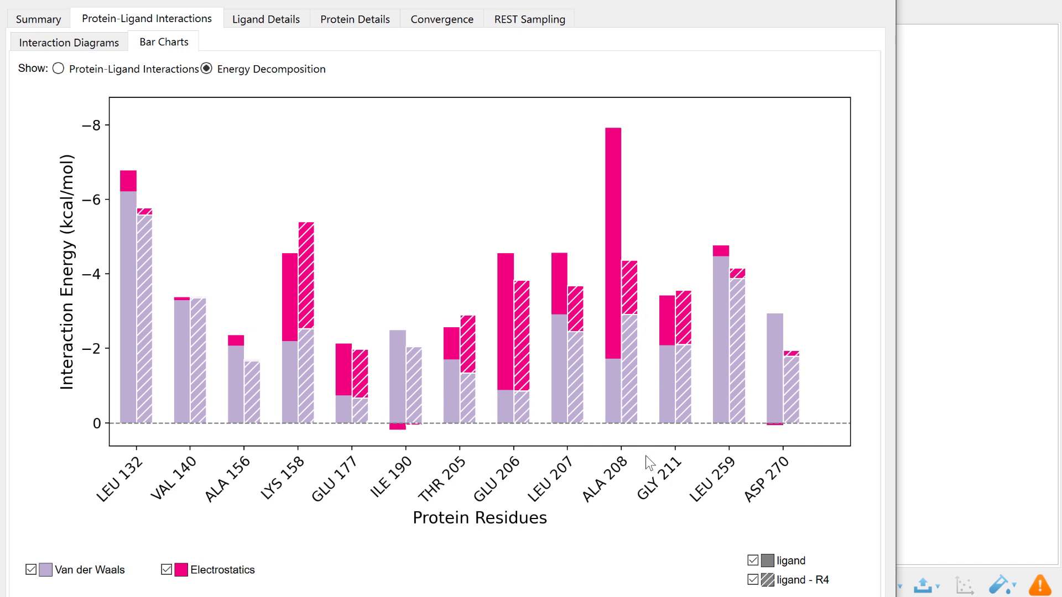
mouse_move(769, 420)
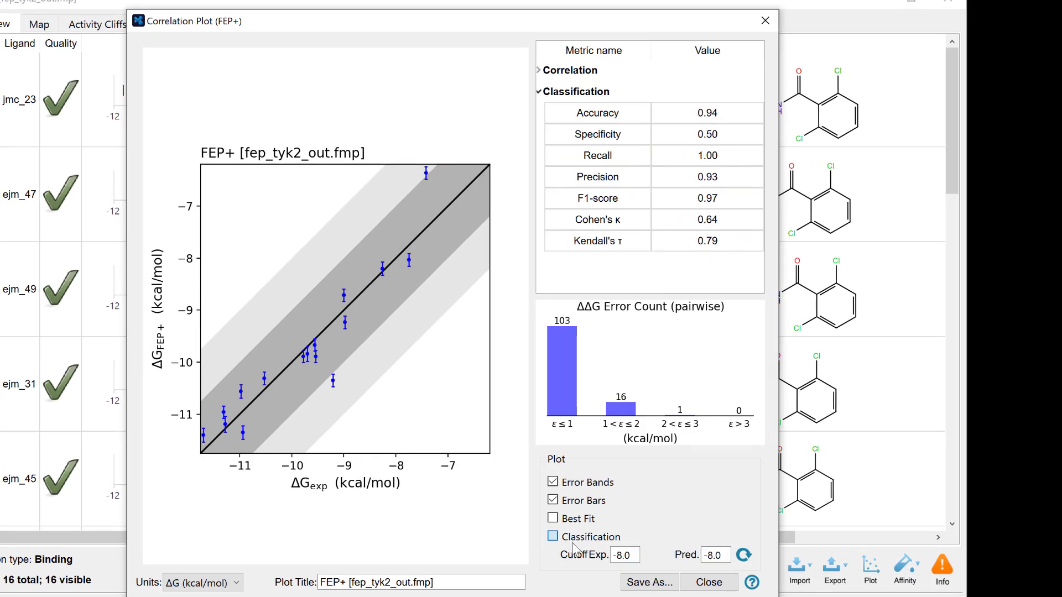
Step: Enable Classification metrics on the FEP+ correlation plot with cutoff -8.0
left_click(552, 536)
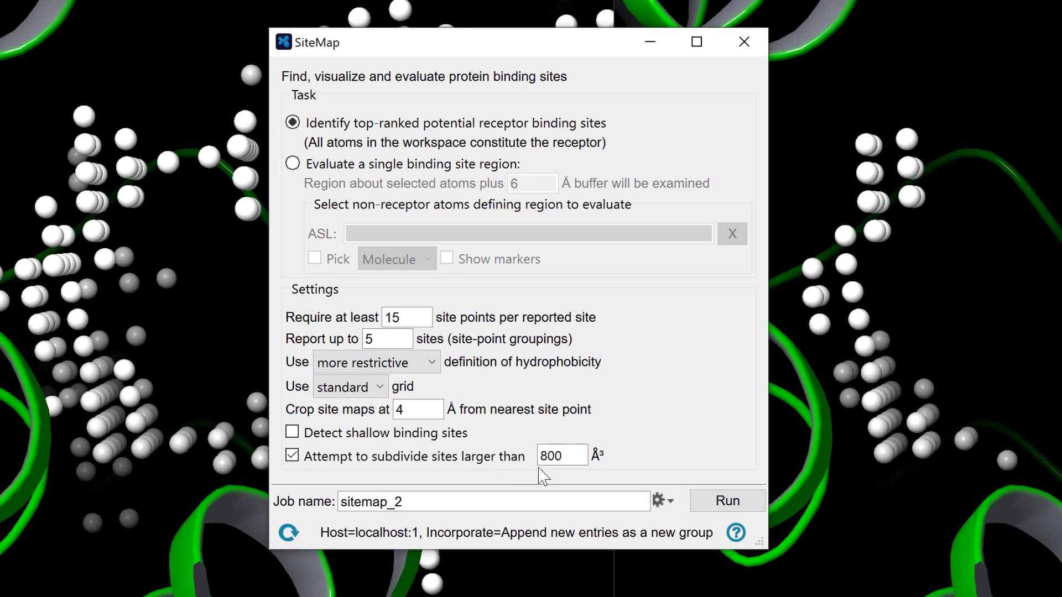
mouse_move(545, 481)
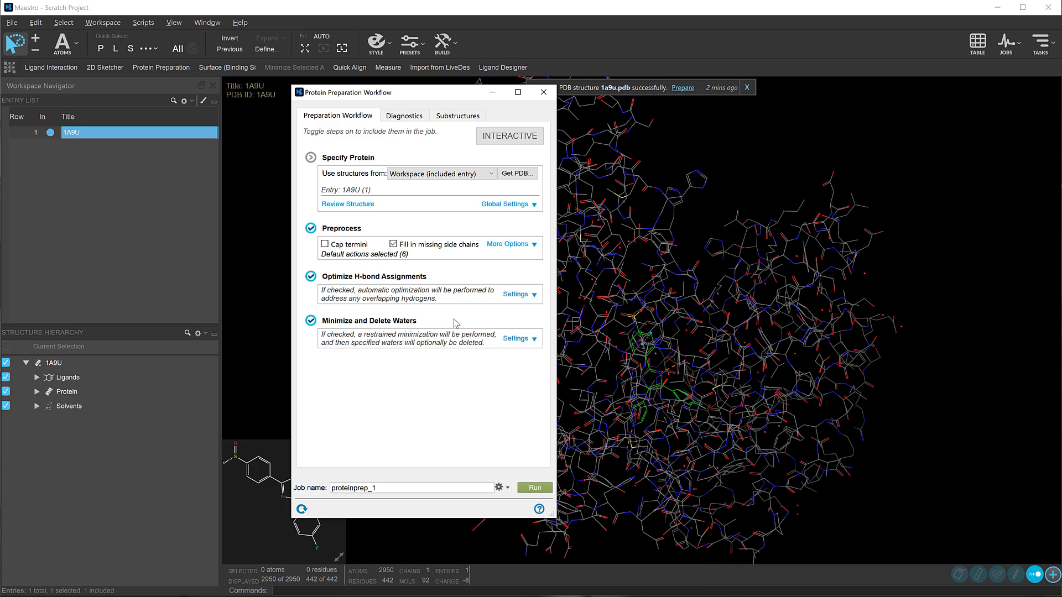
Step: Launch the Protein Preparation Workflow panel for entry 1A9U from the favorites toolbar
left_click(534, 488)
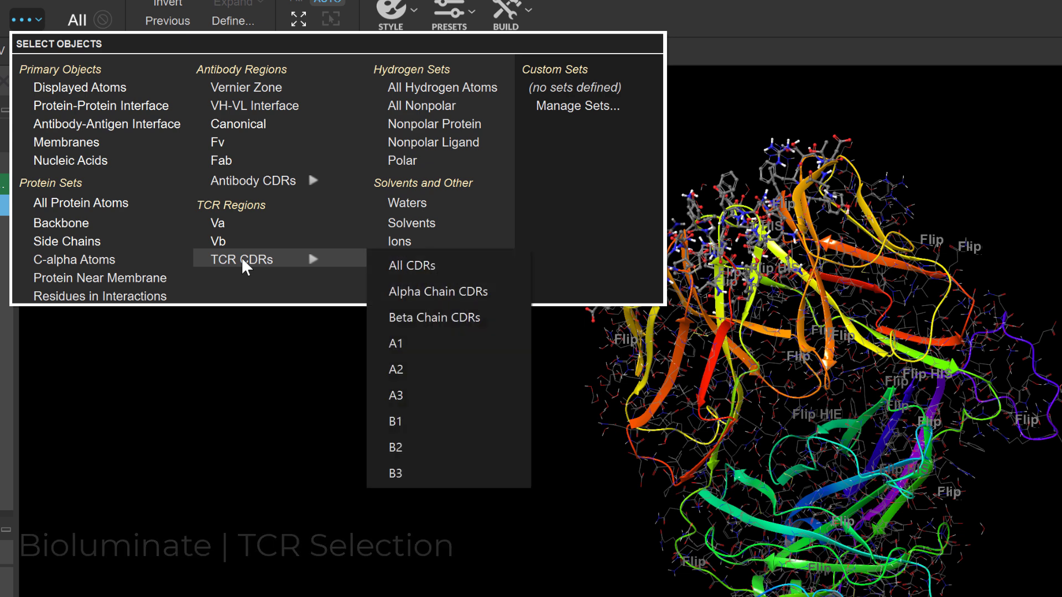
mouse_move(420, 281)
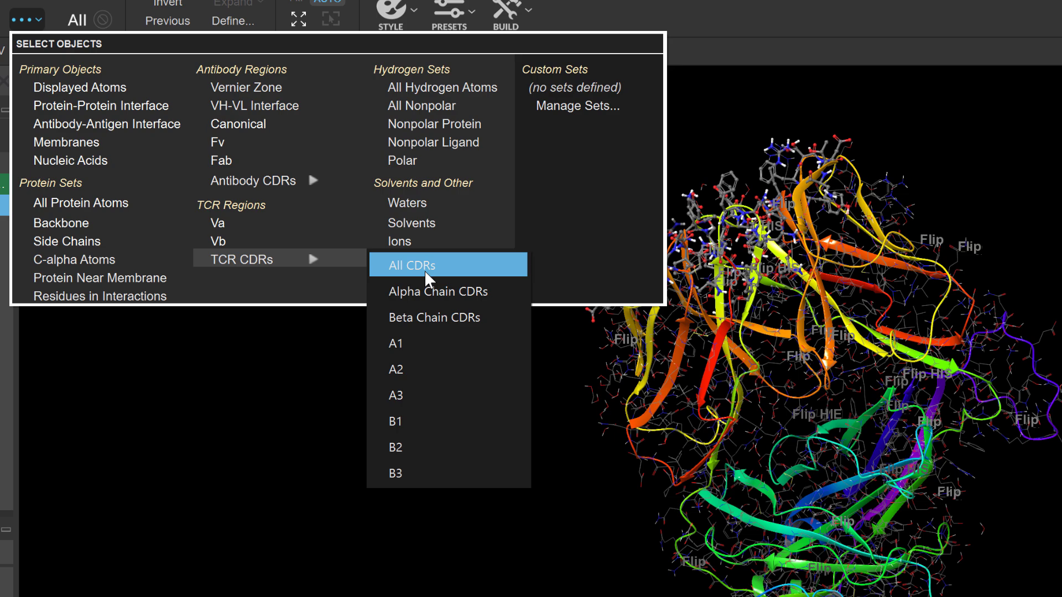
Step: Select All CDRs via TCR Regions > TCR CDRs in the selection menu
left_click(412, 264)
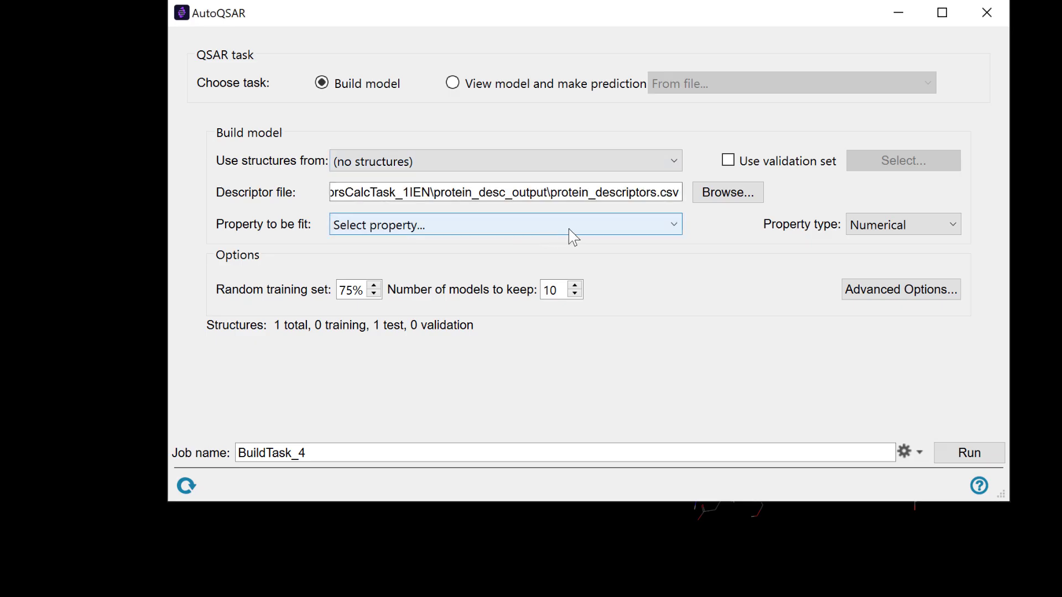
Step: Choose the property to fit for the AutoQSAR model built from protein_descriptors.csv
left_click(504, 224)
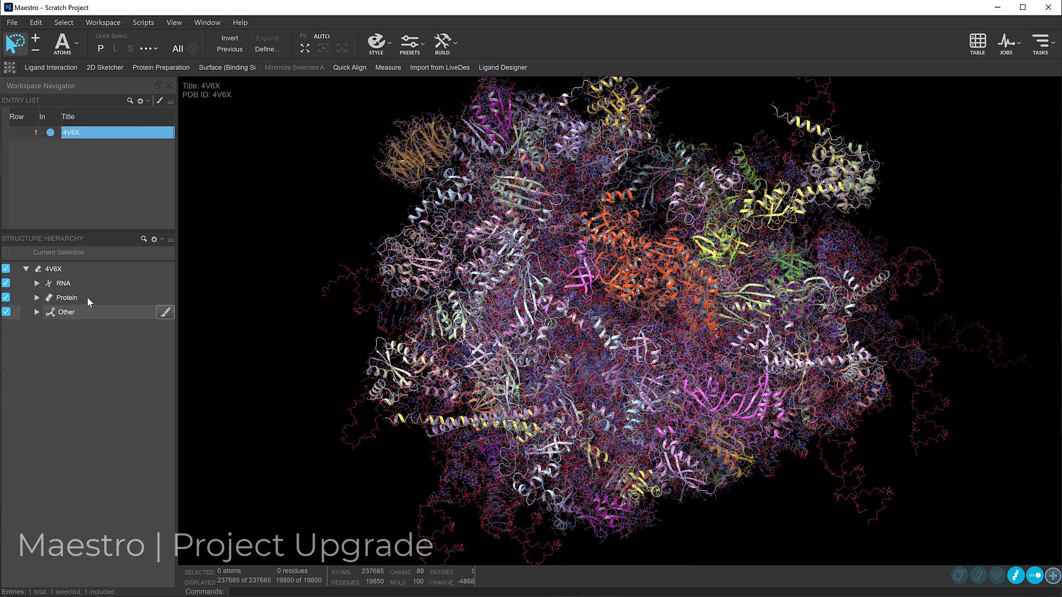
Step: Expand the Protein node under 4V6X in the Structure Hierarchy and browse its chains
left_click(38, 298)
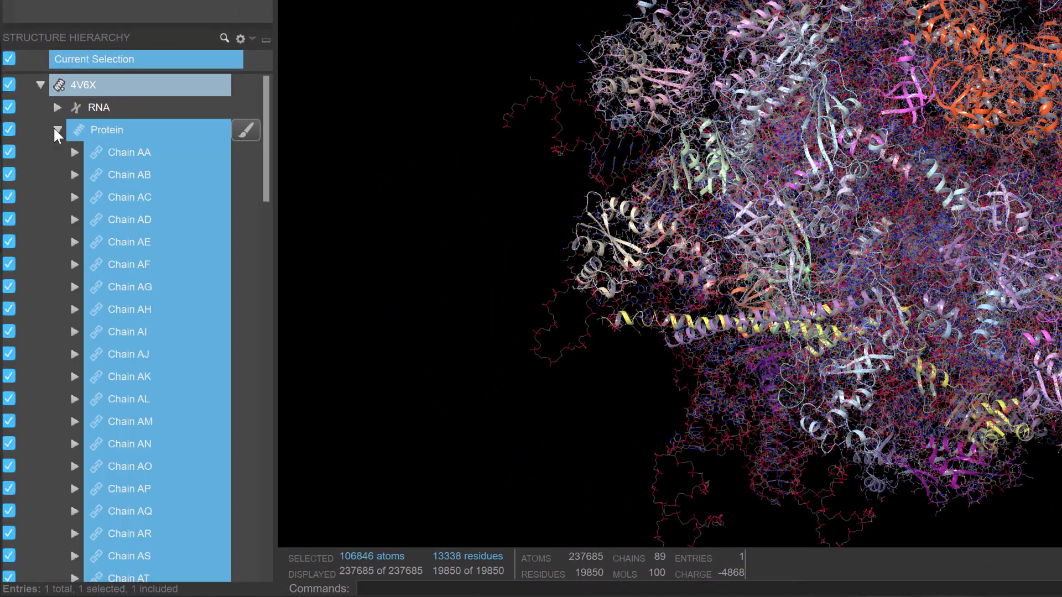
scroll("down", 3)
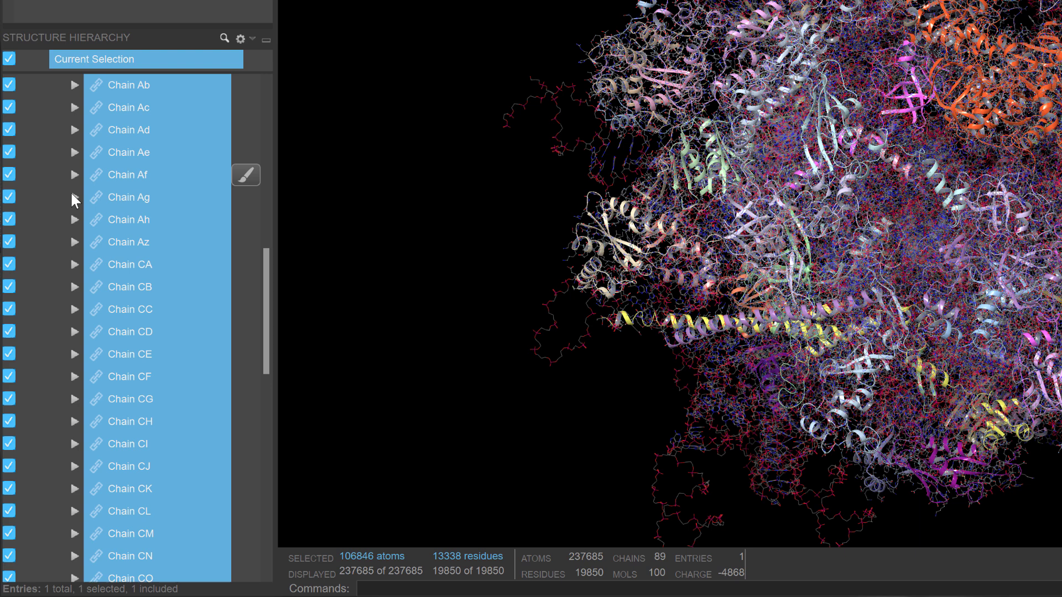
scroll("down", 3)
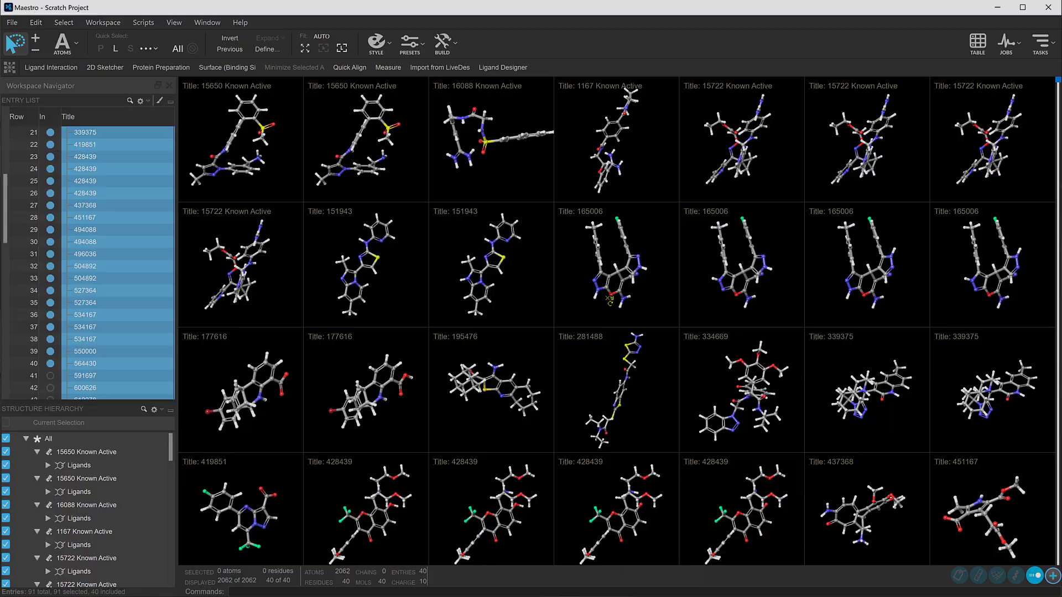
Step: Turn on tile view to show the 40 included ligand entries side by side
left_click(855, 83)
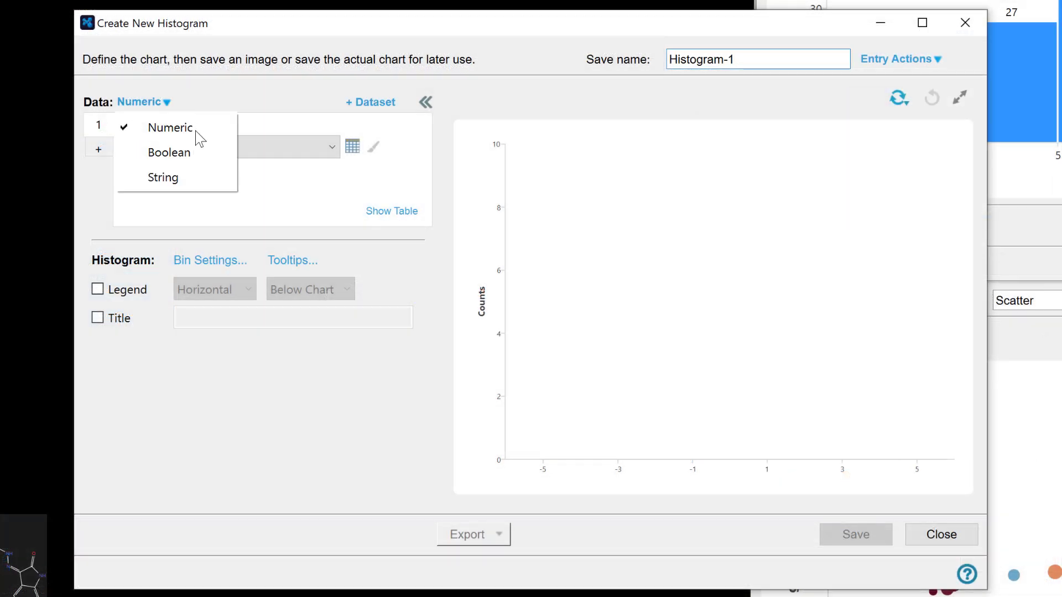
Step: Plot a String-type histogram of Property Class and show its table of bin counts
left_click(163, 177)
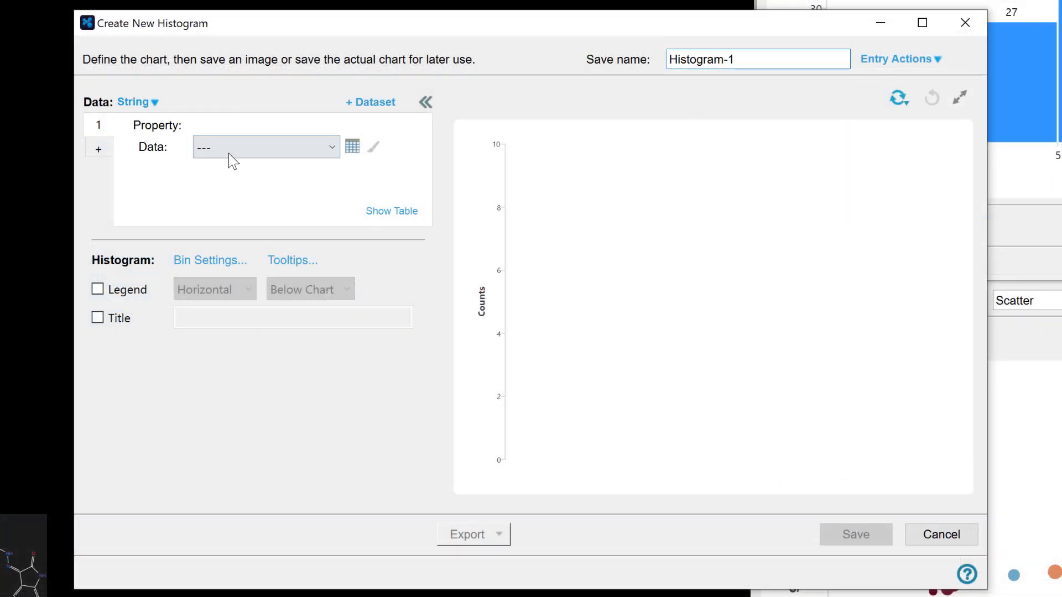
left_click(265, 147)
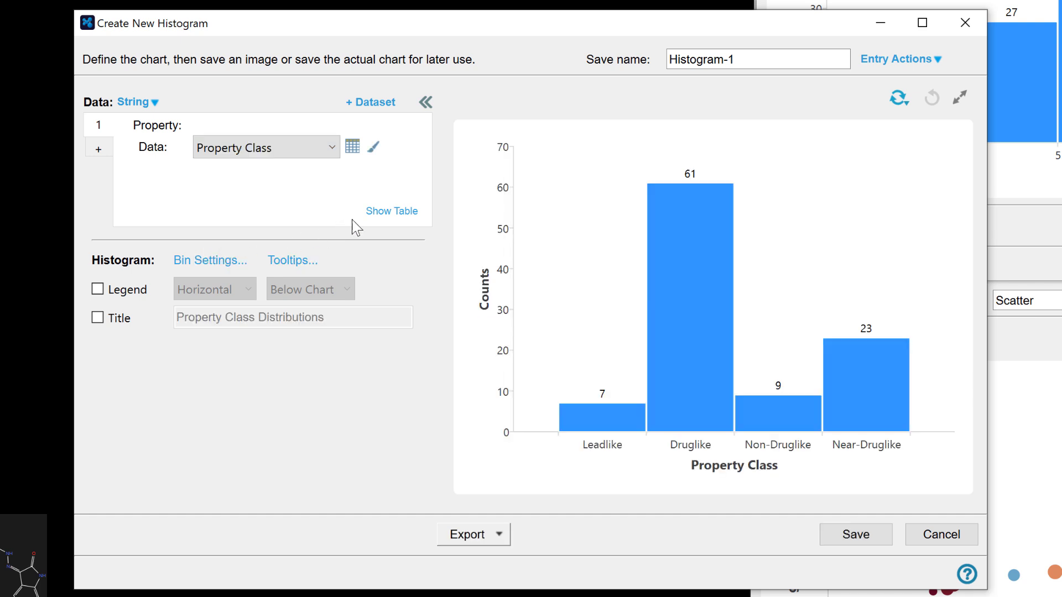
left_click(392, 210)
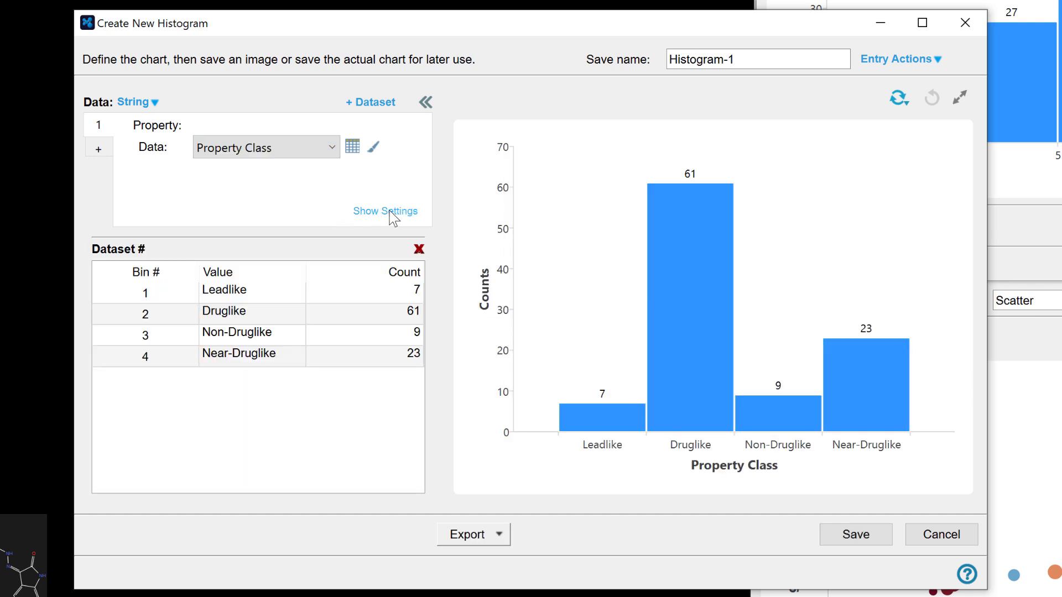
mouse_move(385, 210)
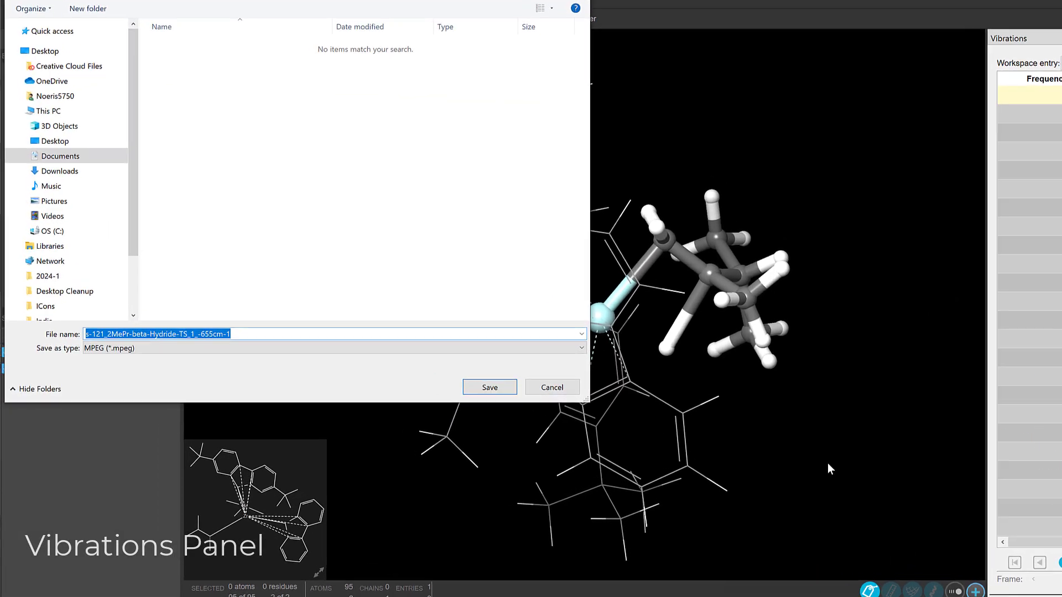
Step: Save the transition-state vibration as a GIF animation and dismiss the preview
left_click(563, 349)
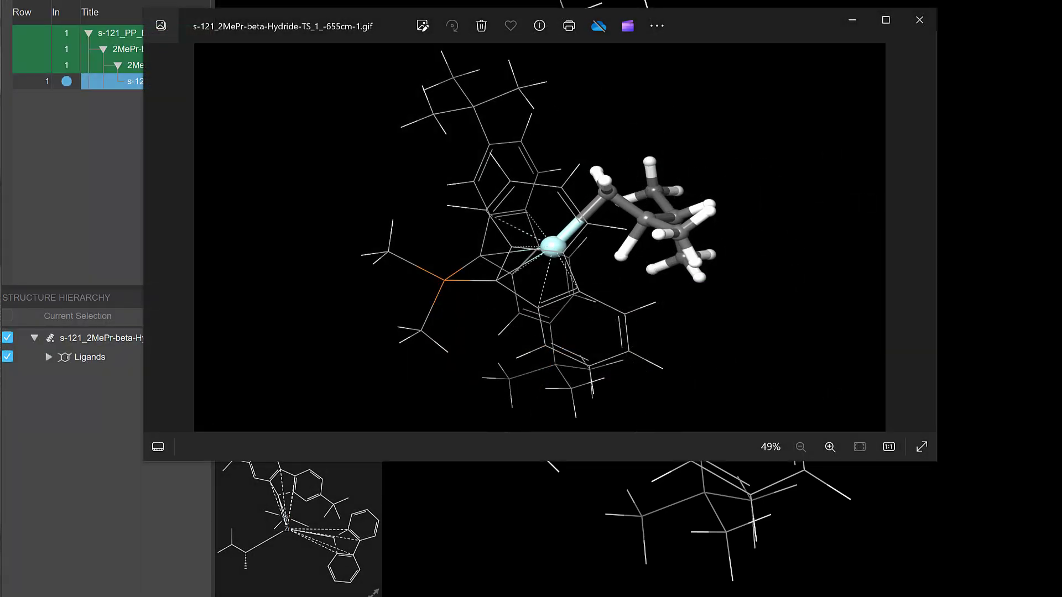
left_click(919, 20)
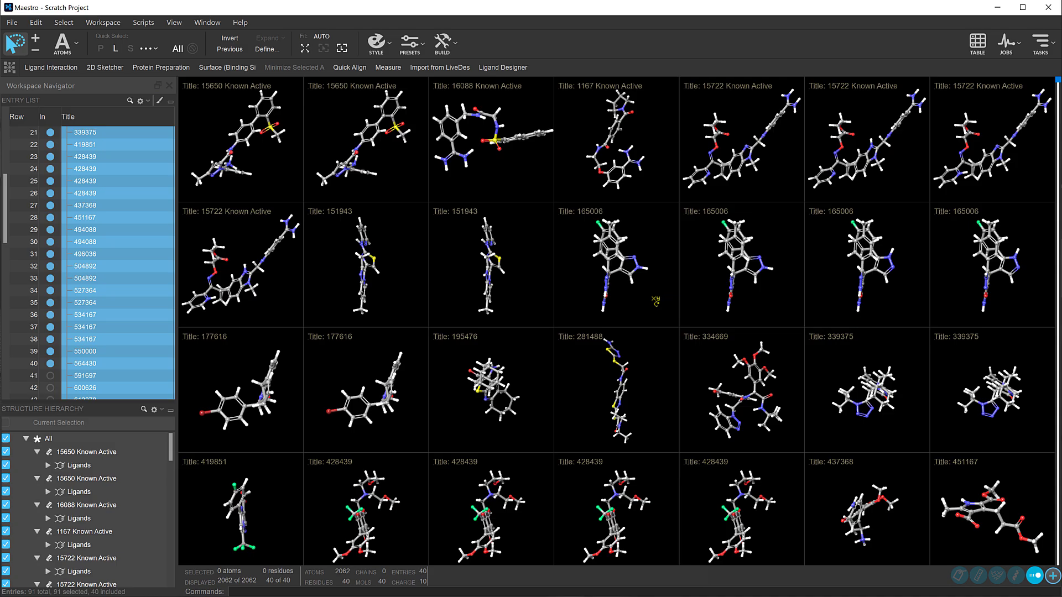